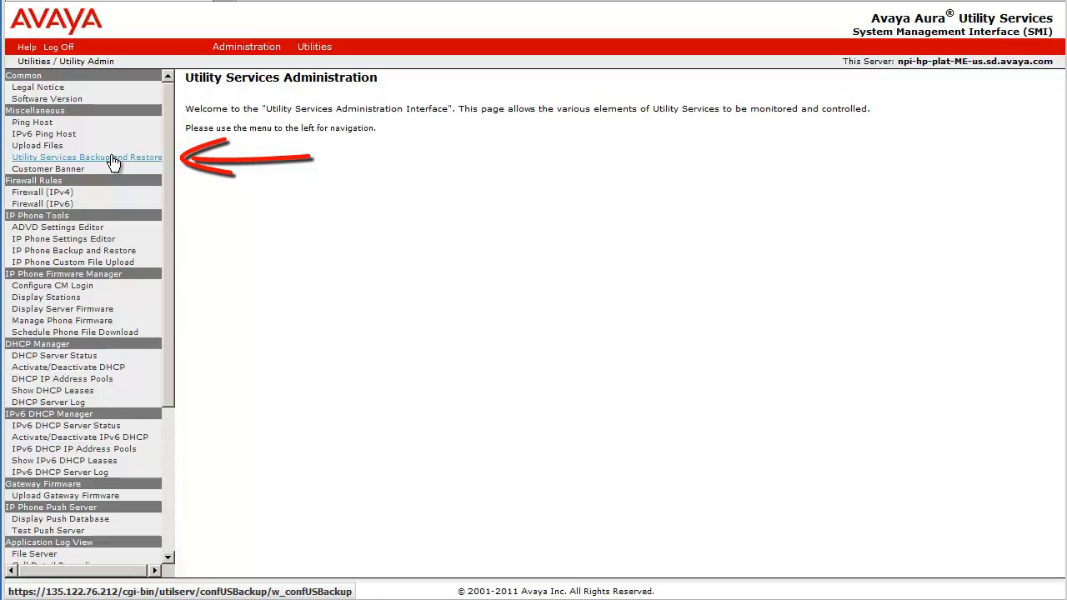
Open the Backup and Restore page, where phone and gateway firmware show as included
{"action": "left_click", "coordinate": [87, 157]}
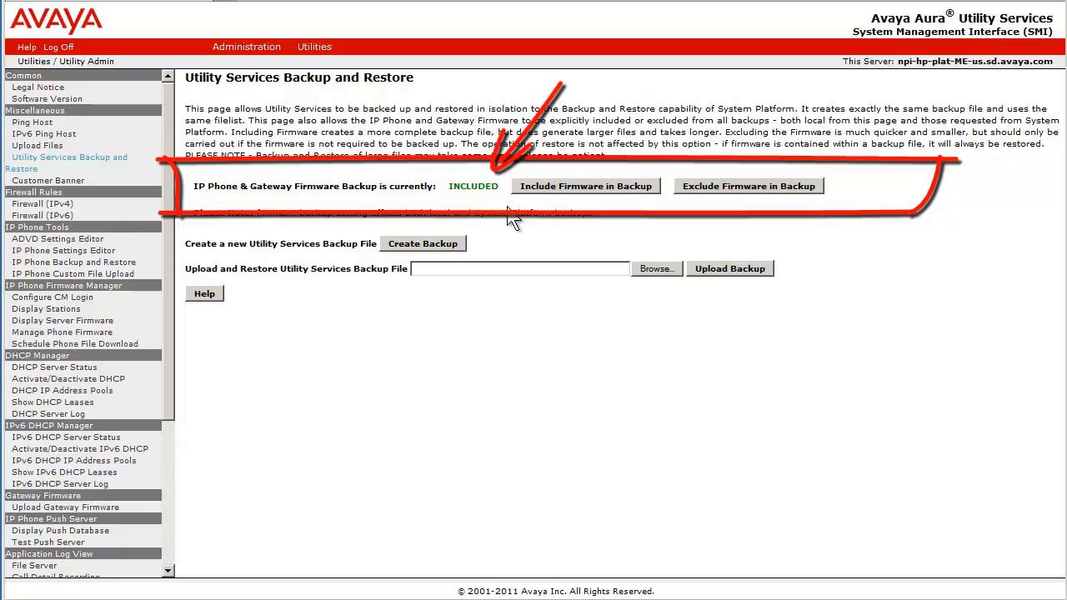
{"action": "mouse_move", "coordinate": [434, 255]}
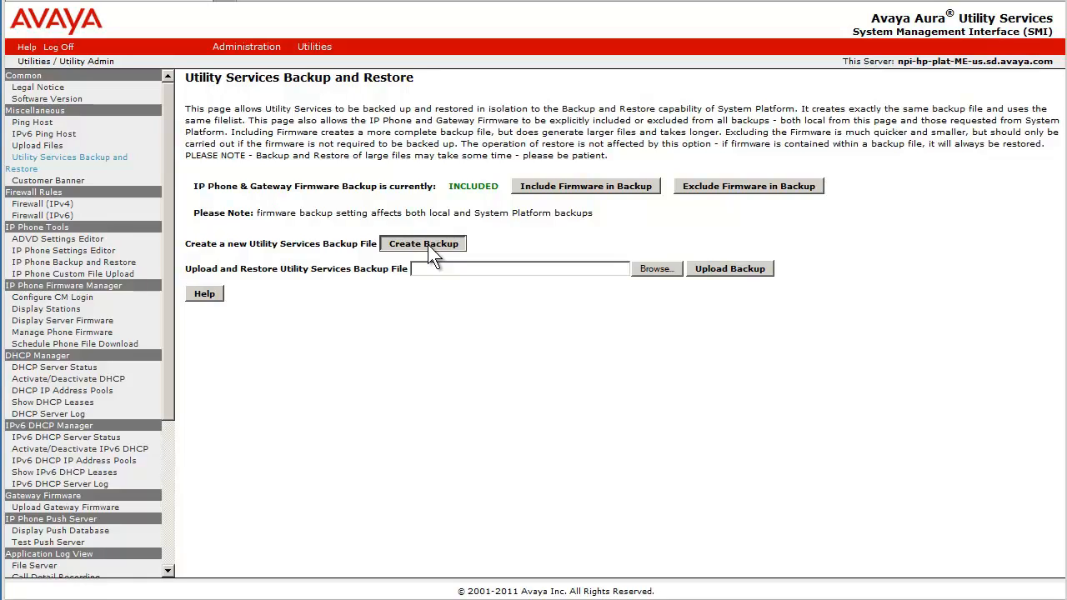
Create a new Utility Services backup file and wait for the success report
{"action": "left_click", "coordinate": [423, 243]}
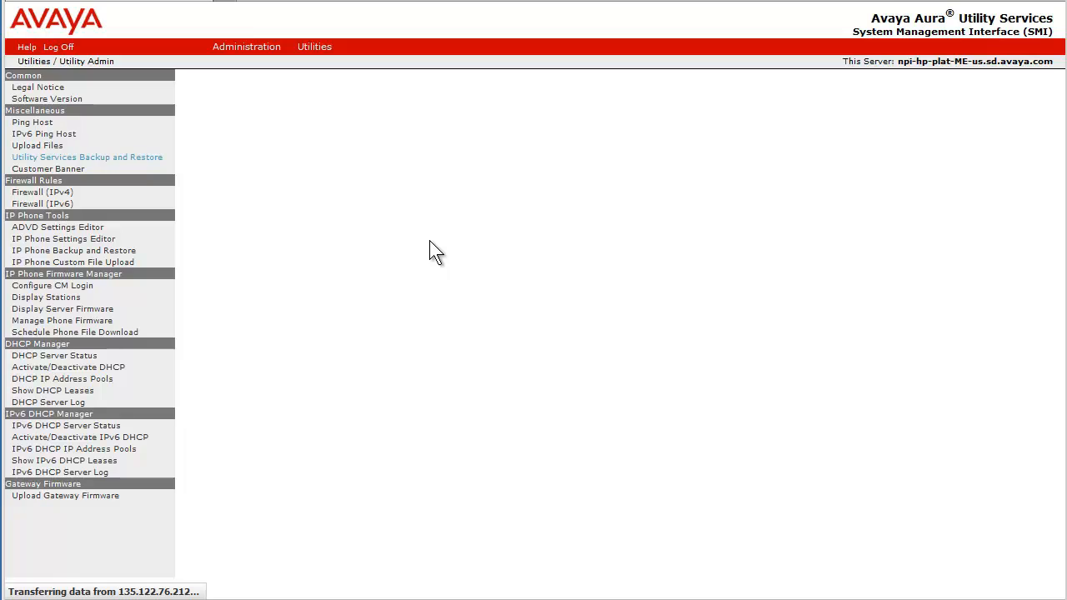
{"action": "mouse_move", "coordinate": [442, 250]}
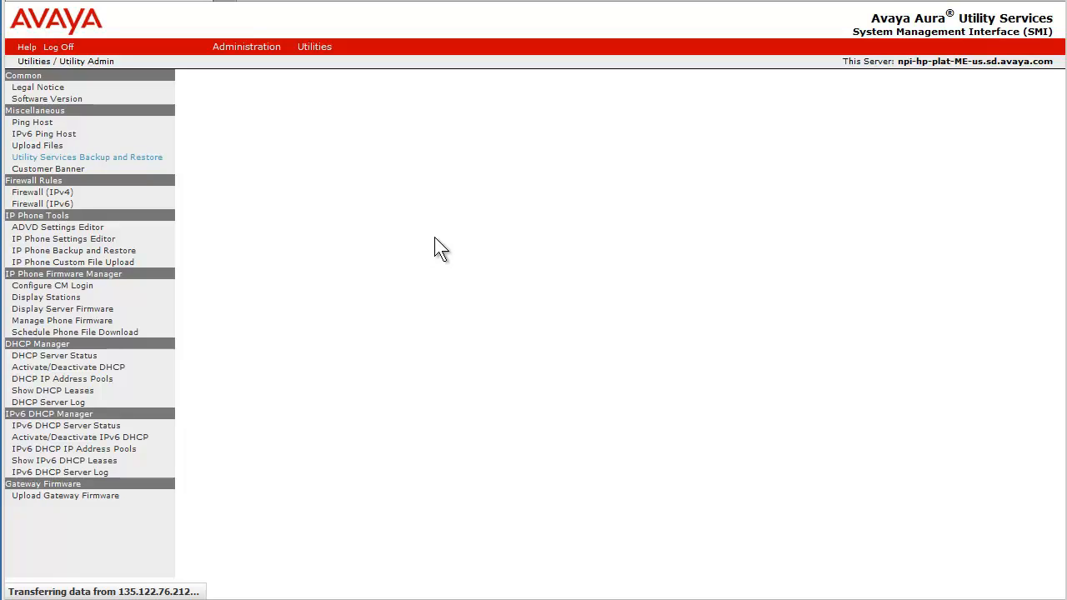
{"action": "left_click", "coordinate": [88, 157]}
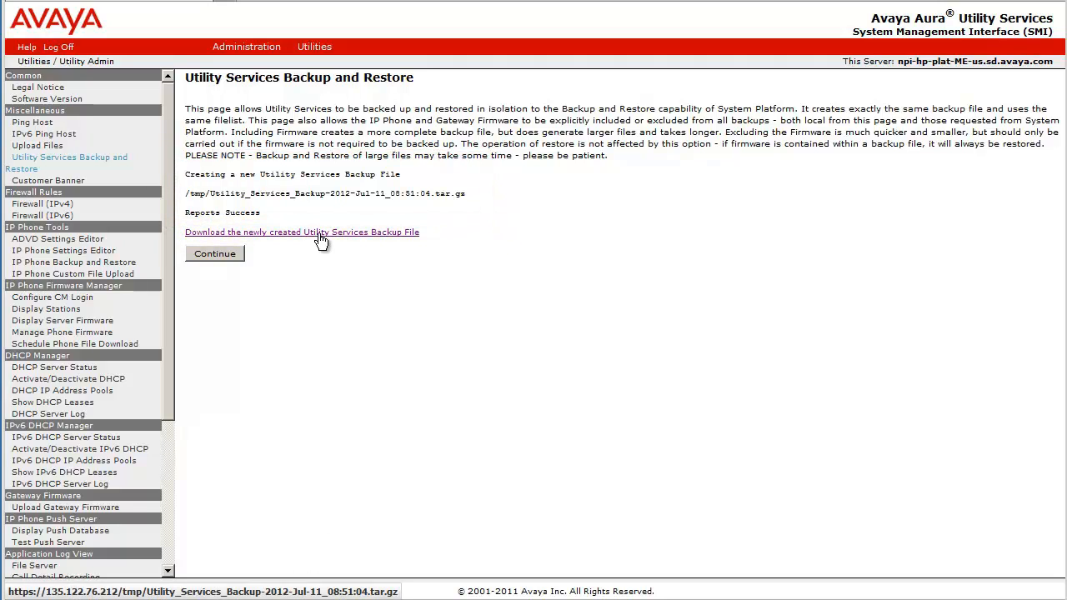
Save the 721 MB backup file to the local computer
{"action": "left_click", "coordinate": [301, 232]}
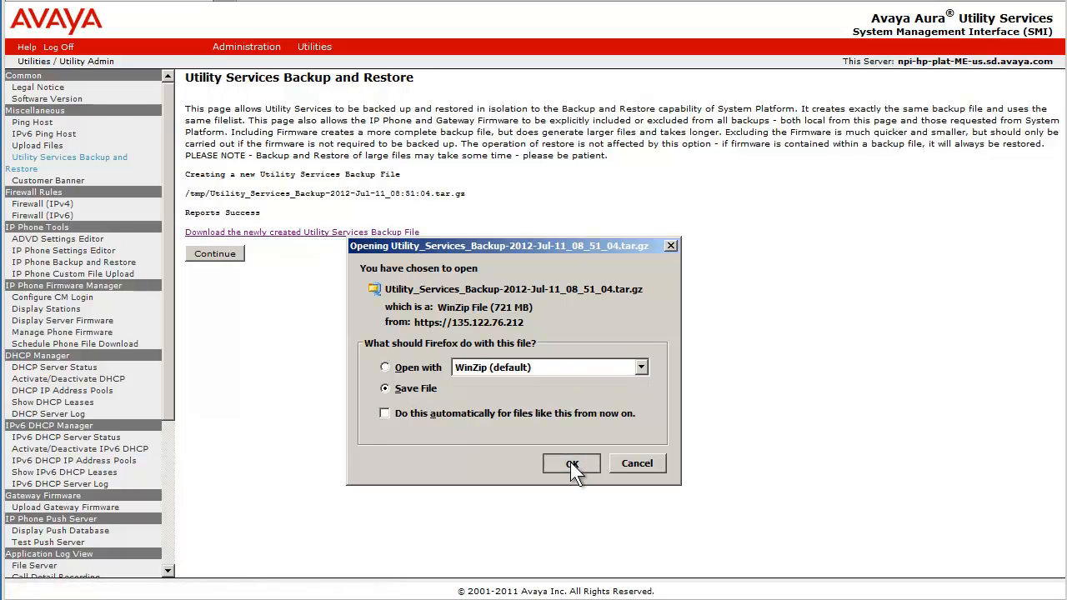
{"action": "left_click", "coordinate": [571, 463]}
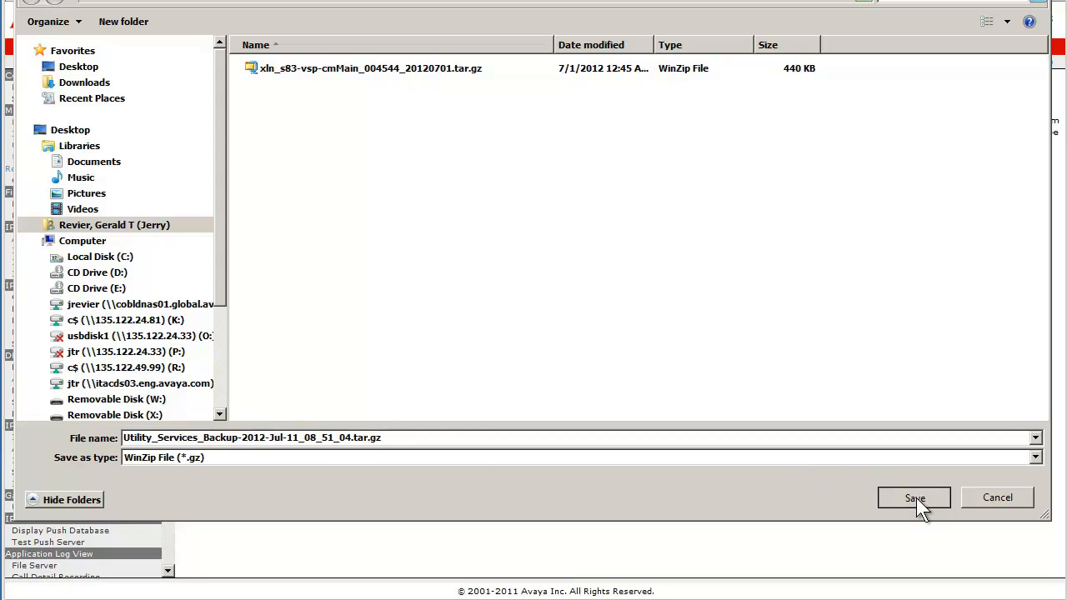
{"action": "left_click", "coordinate": [914, 498]}
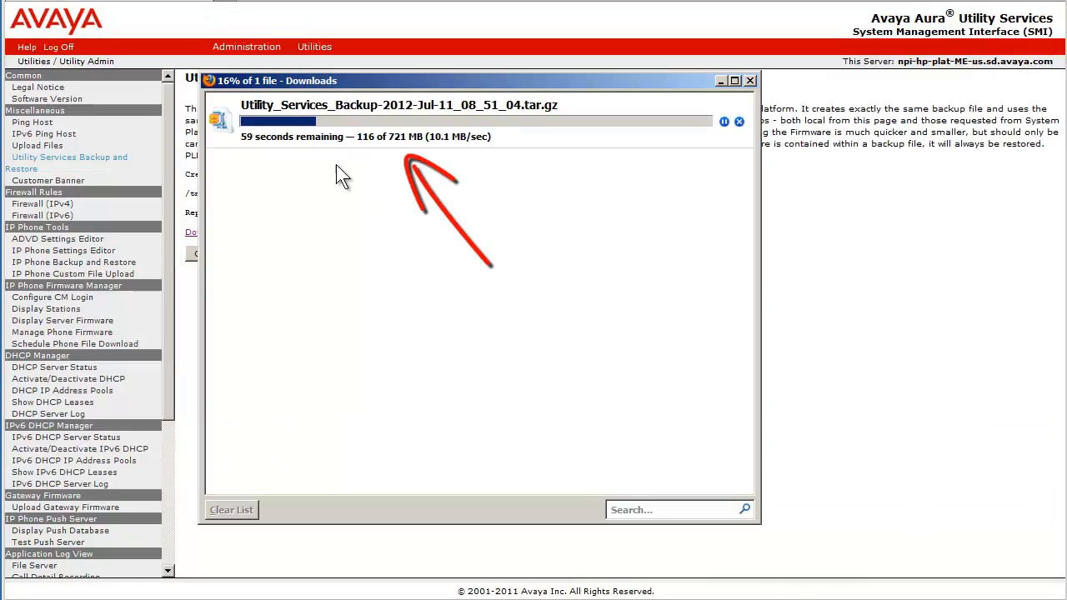
{"action": "mouse_move", "coordinate": [381, 157]}
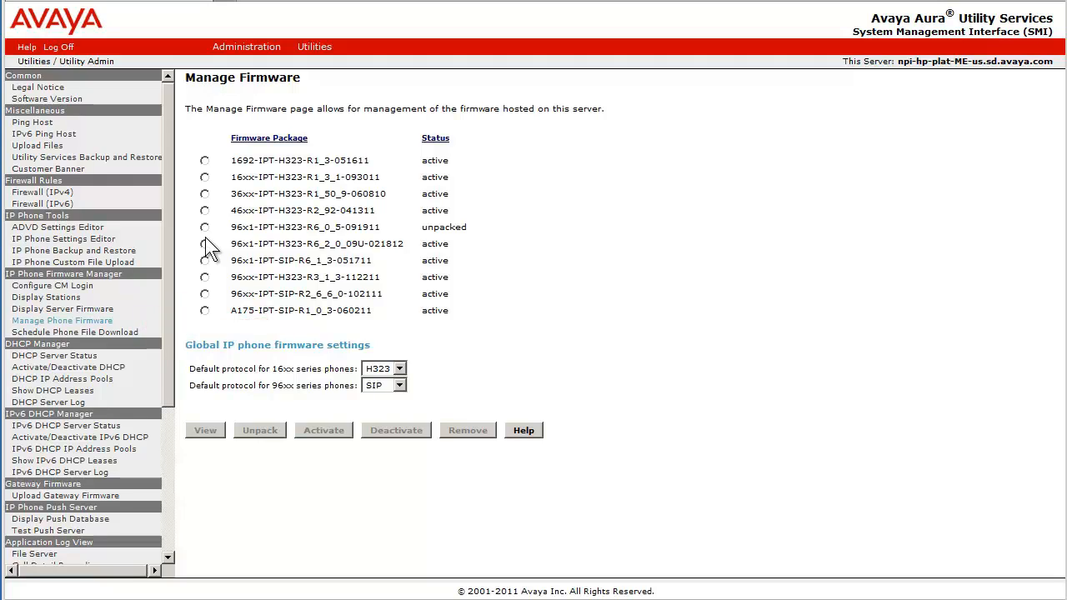
Remove and confirm deletion of firmware package 96x1-IPT-H323-R6_0_5-091911, returning to the list
{"action": "left_click", "coordinate": [204, 227]}
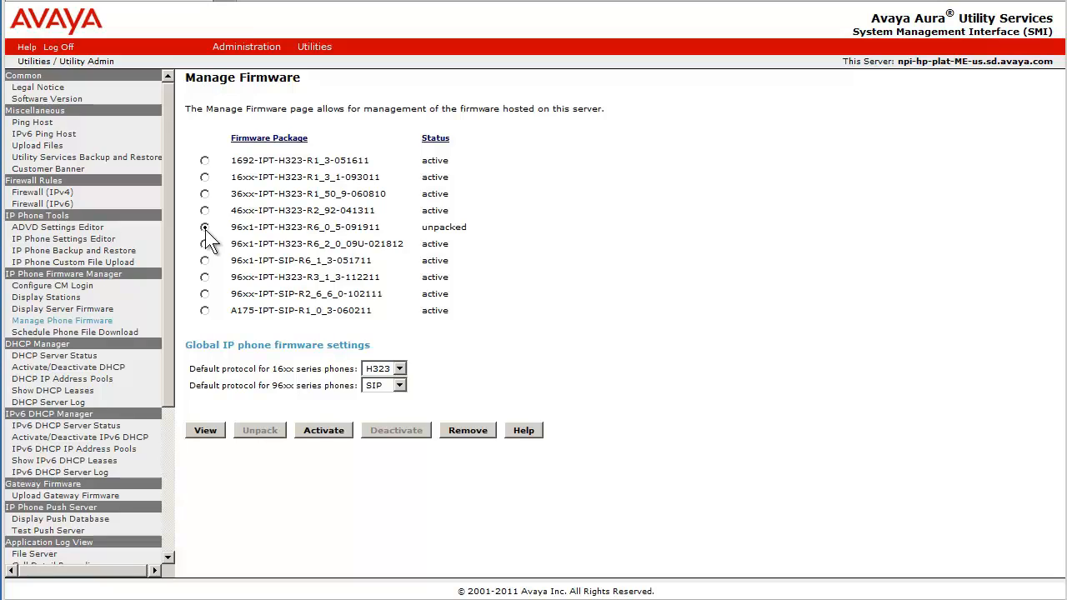
{"action": "left_click", "coordinate": [204, 227]}
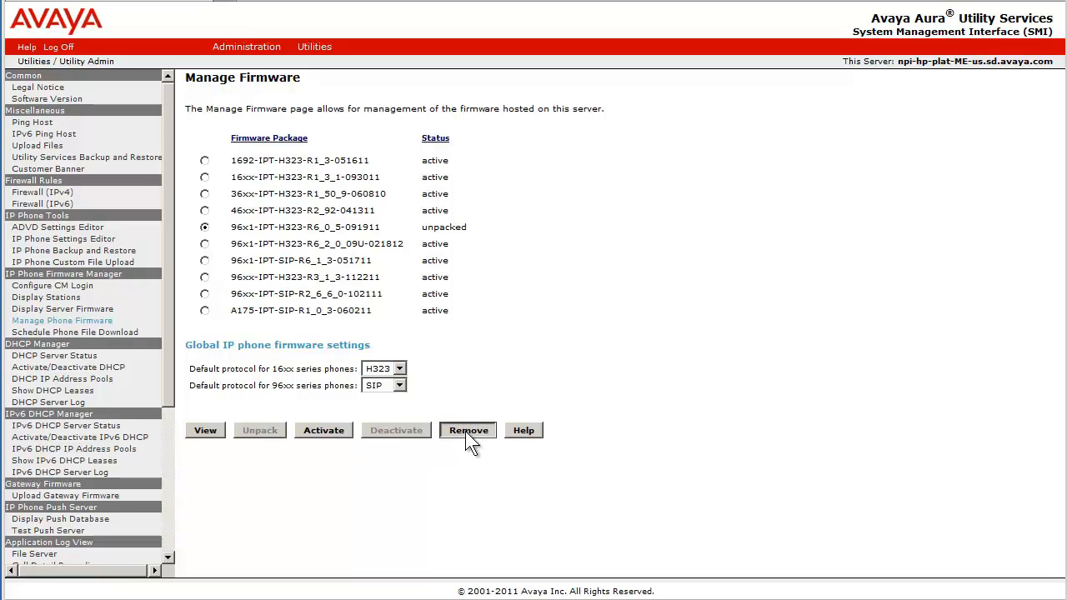
{"action": "left_click", "coordinate": [468, 430]}
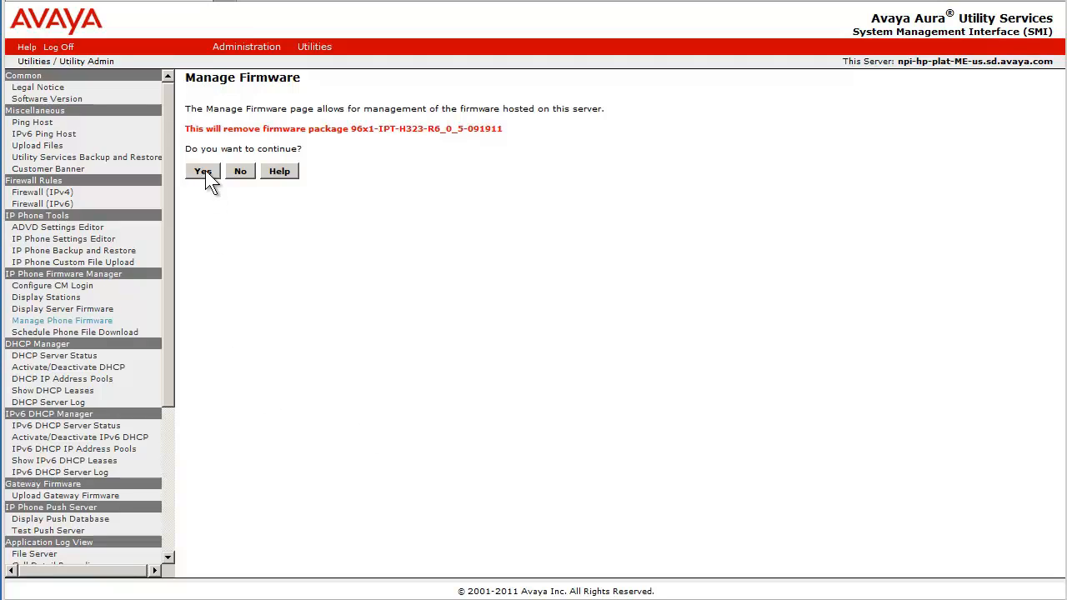
{"action": "left_click", "coordinate": [202, 171]}
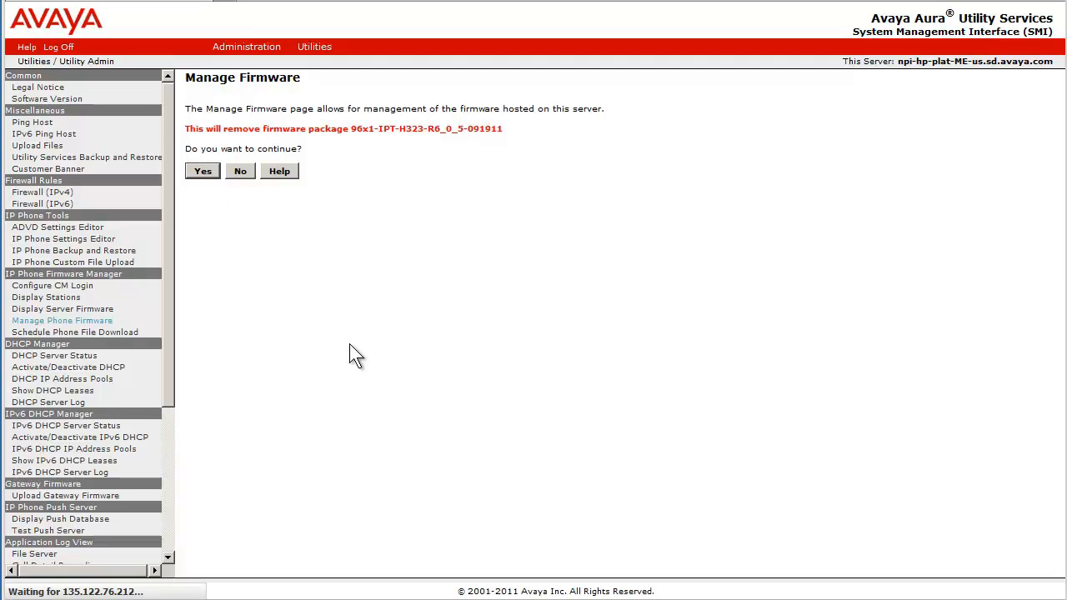
{"action": "left_click", "coordinate": [201, 171]}
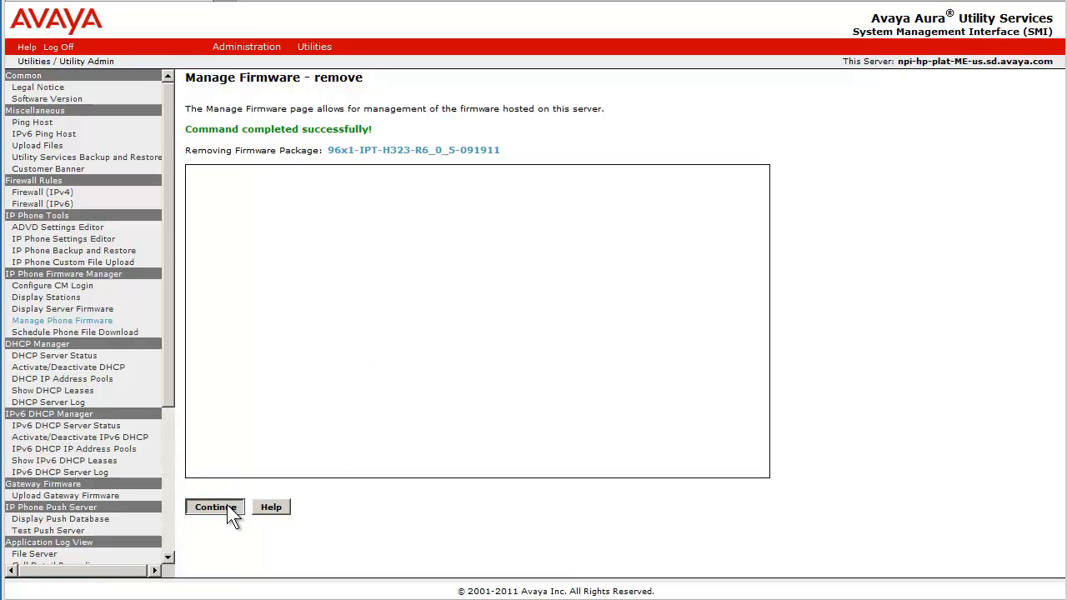
{"action": "left_click", "coordinate": [214, 507]}
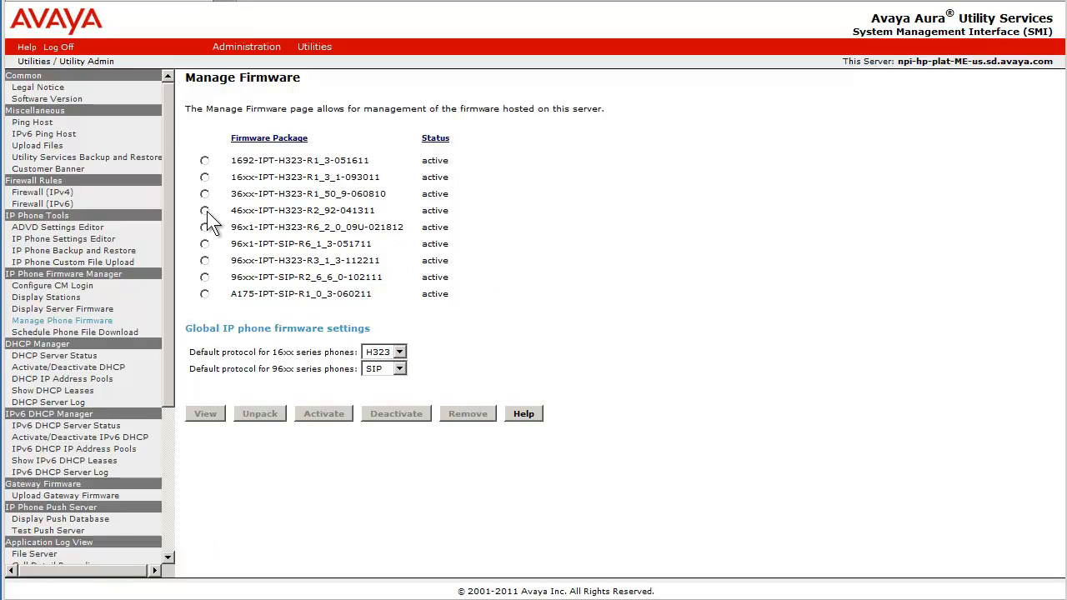
Select the 1692 firmware package and deactivate it
{"action": "left_click", "coordinate": [204, 160]}
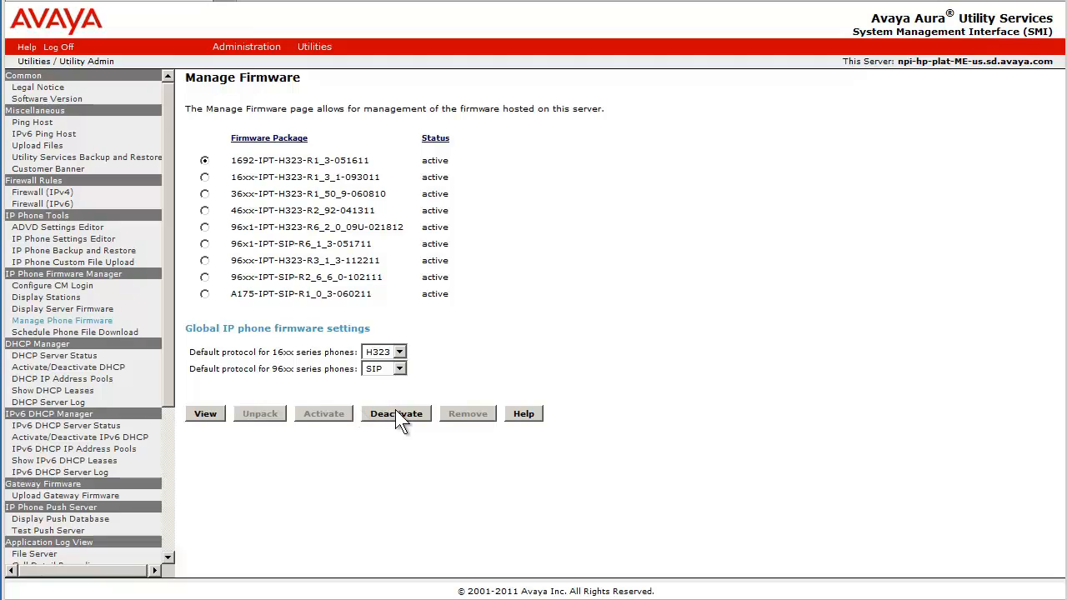
{"action": "left_click", "coordinate": [396, 414]}
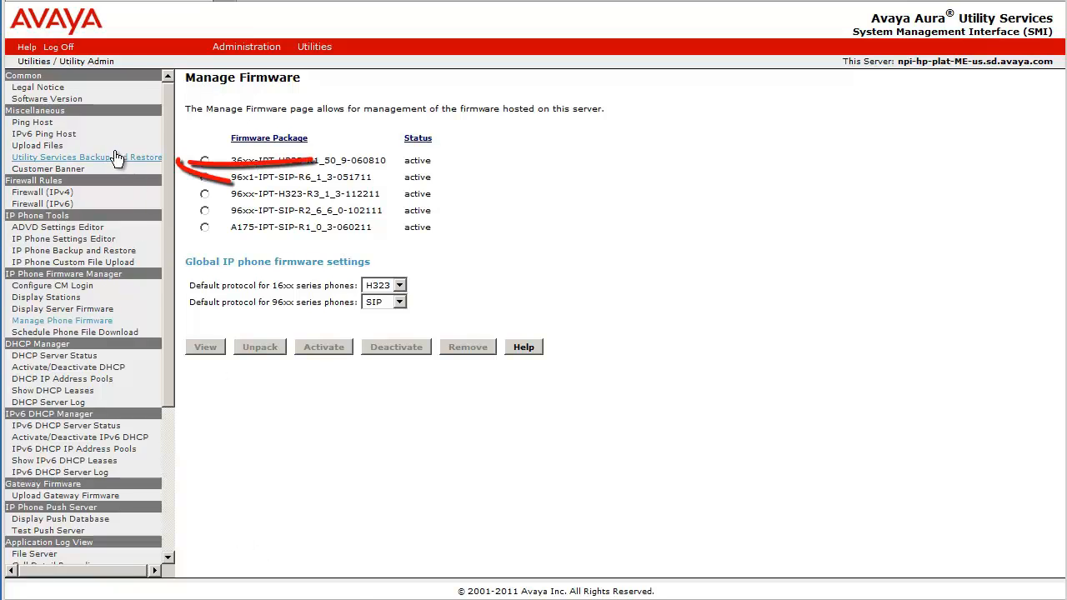
{"action": "mouse_move", "coordinate": [87, 156]}
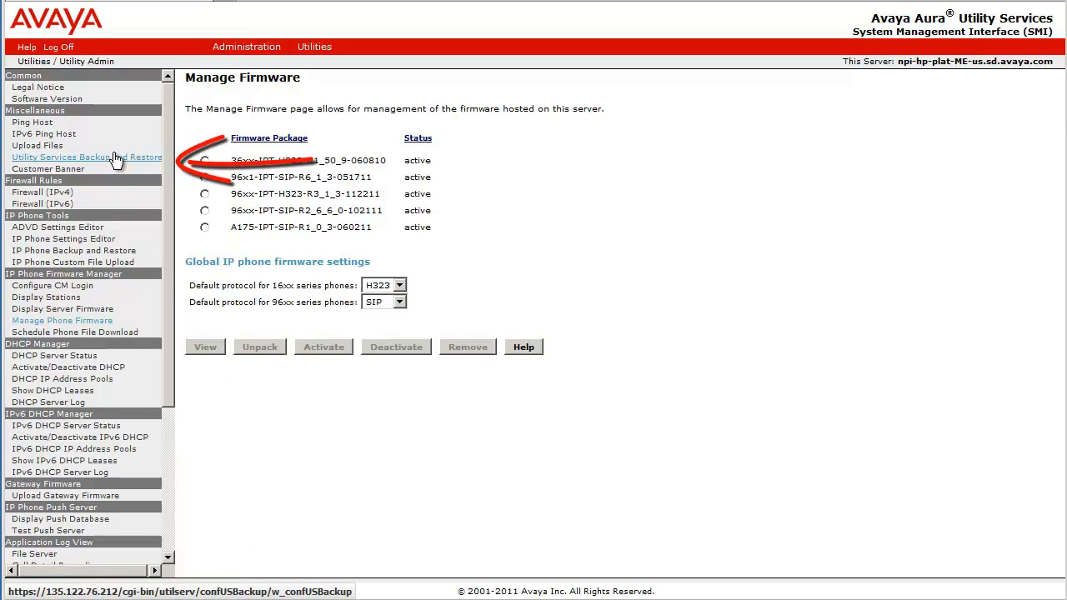
Create a new backup on the Backup and Restore page without the removed firmware
{"action": "left_click", "coordinate": [87, 156]}
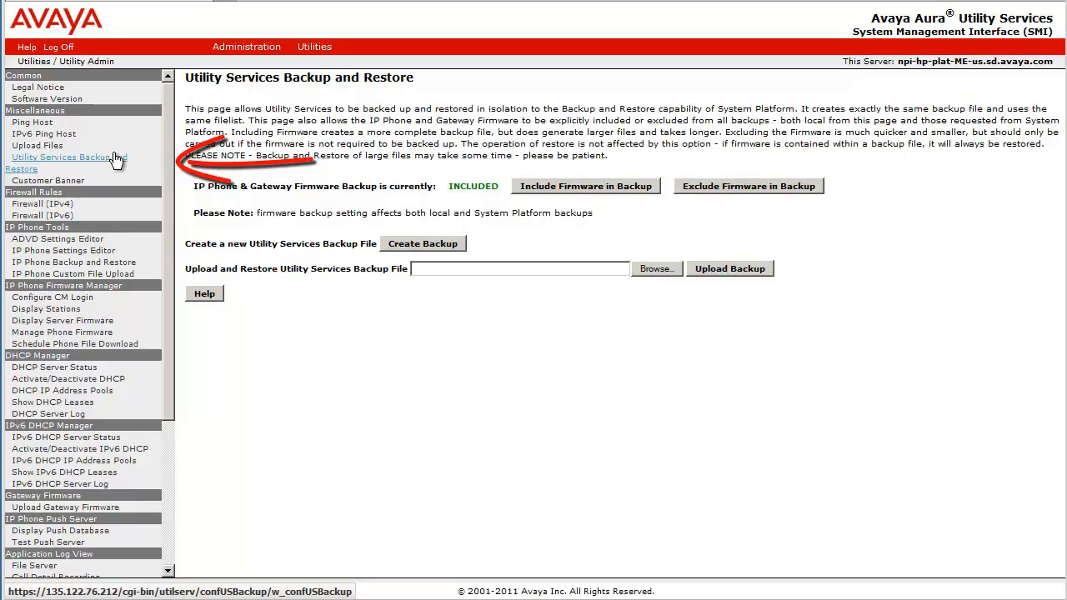
{"action": "mouse_move", "coordinate": [590, 204]}
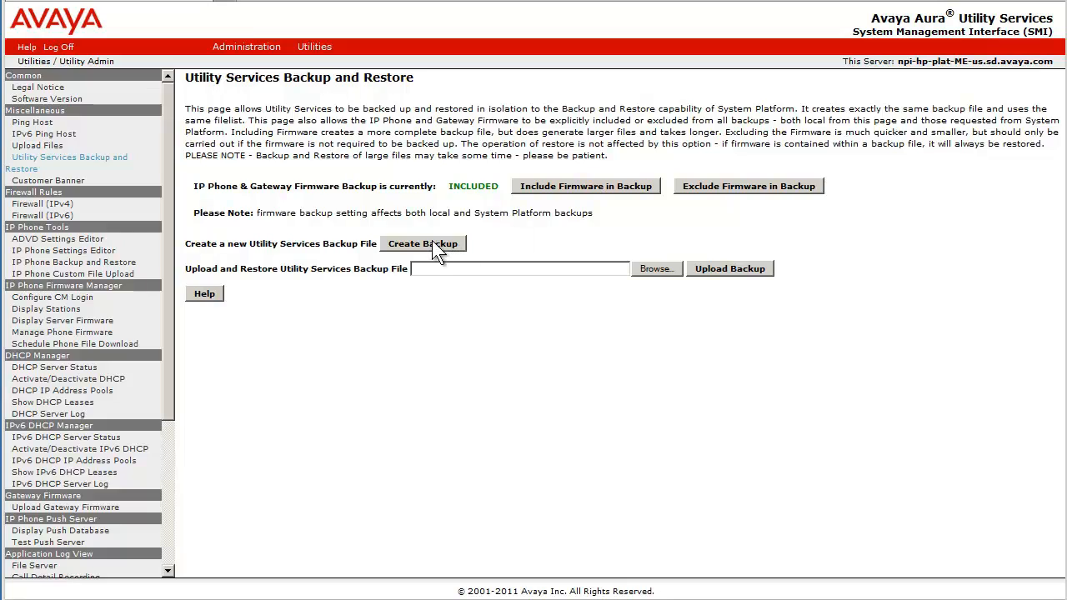
{"action": "left_click", "coordinate": [422, 243]}
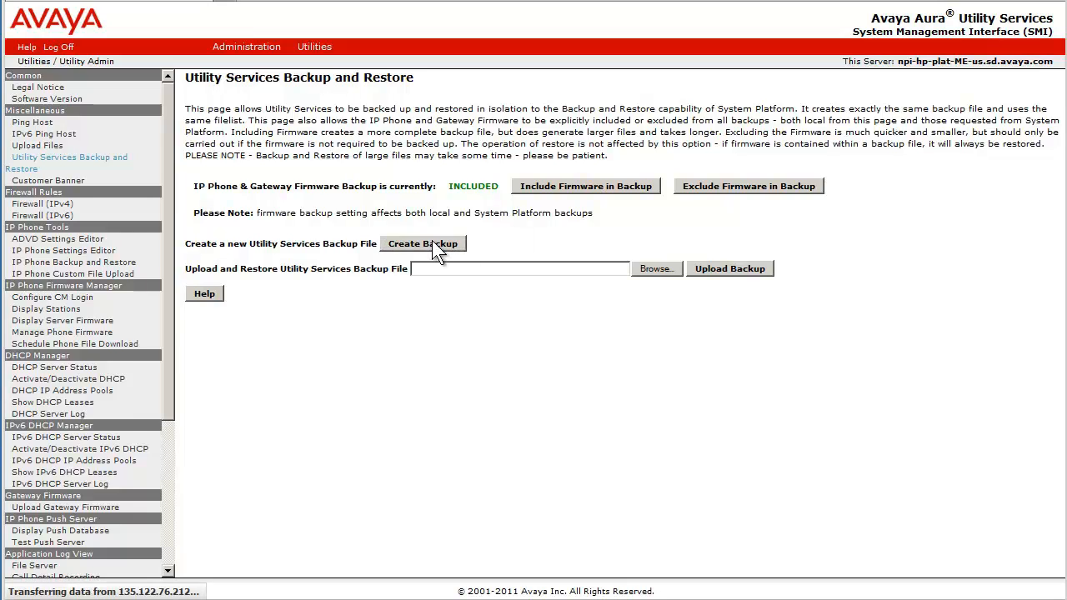
{"action": "left_click", "coordinate": [422, 244]}
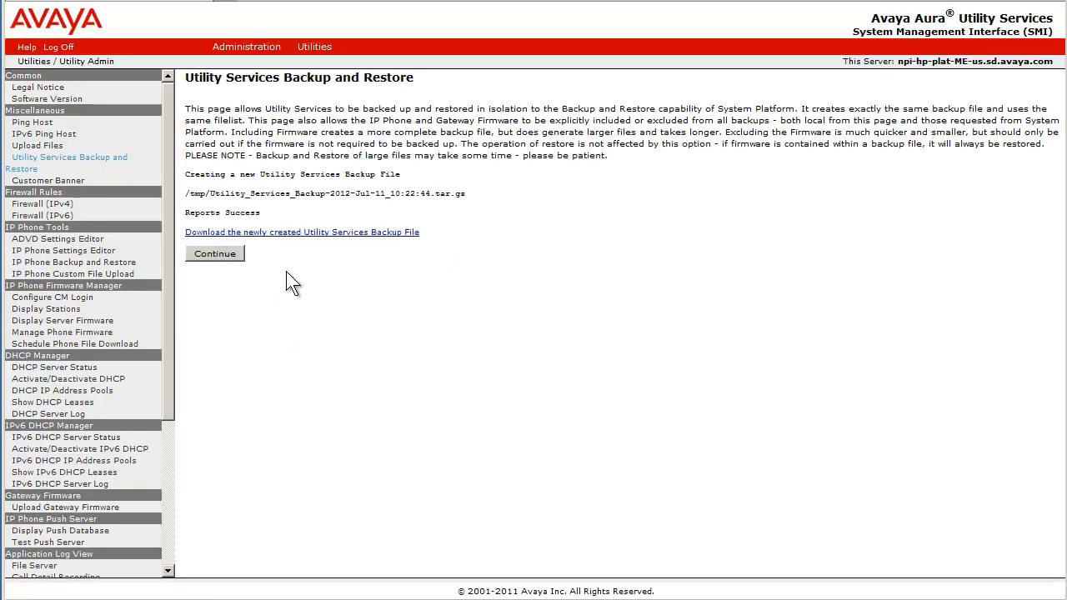
Download and save the smaller 497 MB backup file
{"action": "left_click", "coordinate": [302, 232]}
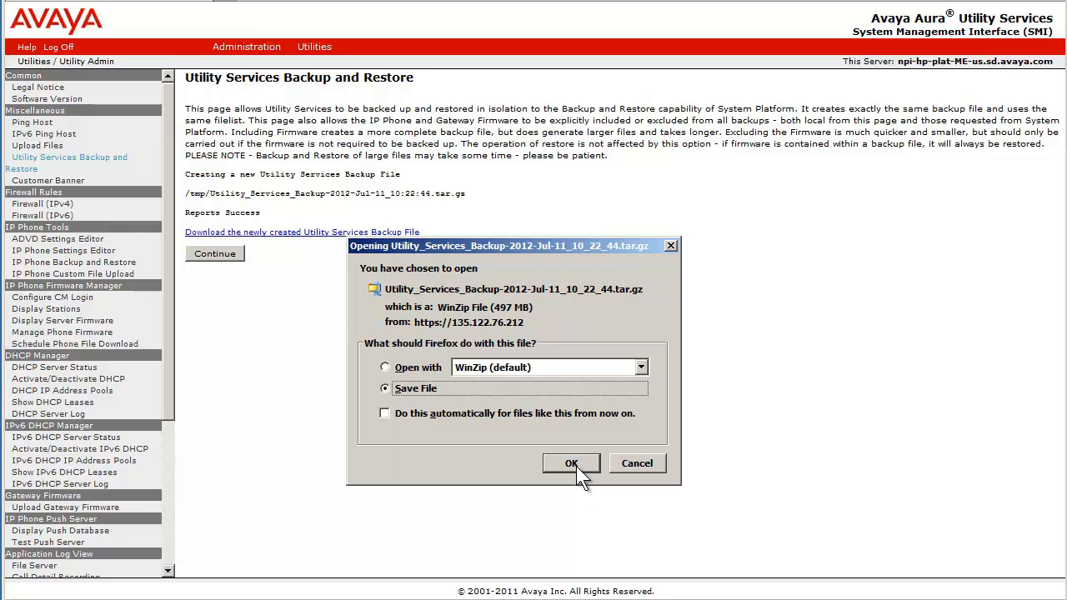
{"action": "left_click", "coordinate": [571, 464]}
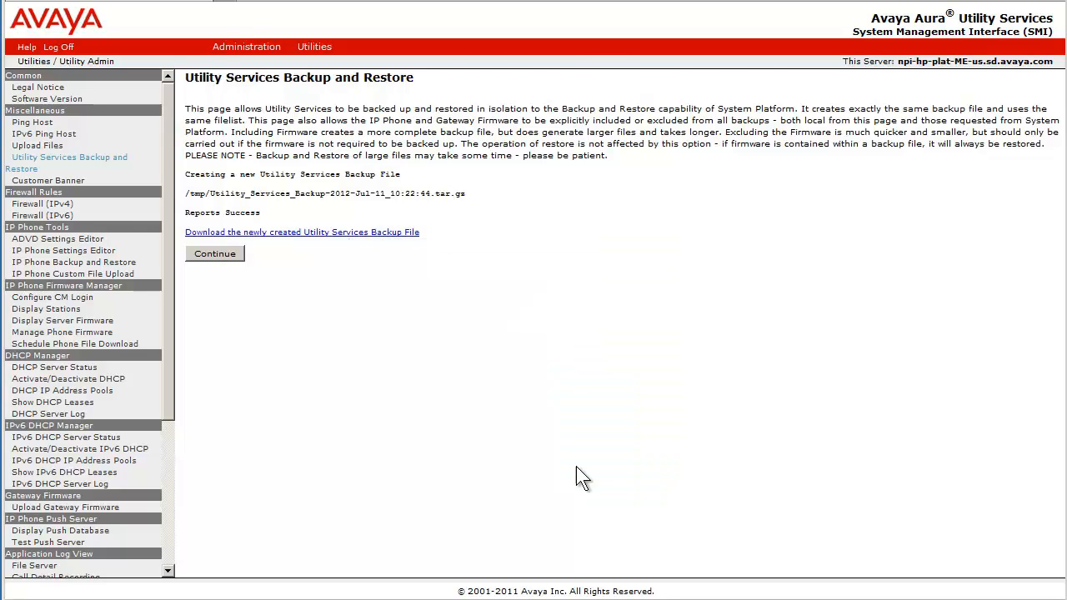
{"action": "left_click", "coordinate": [302, 231]}
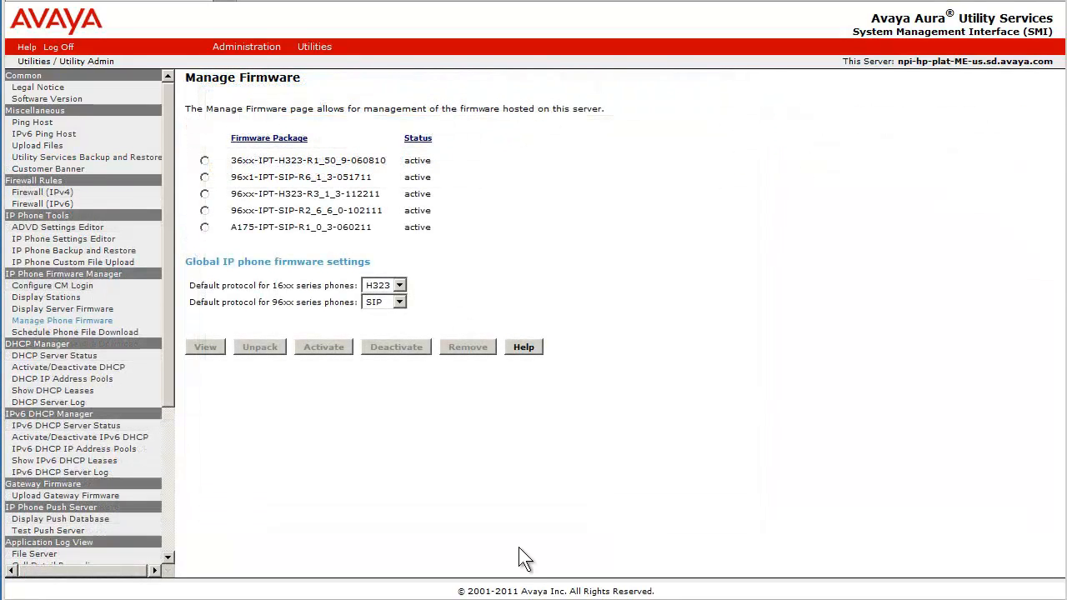
{"action": "mouse_move", "coordinate": [345, 278]}
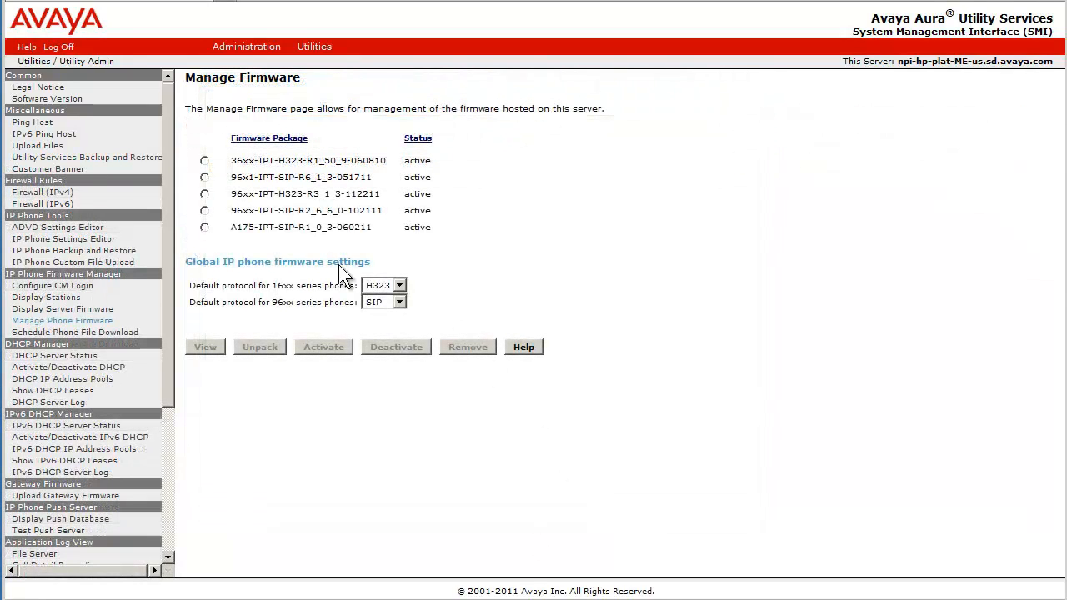